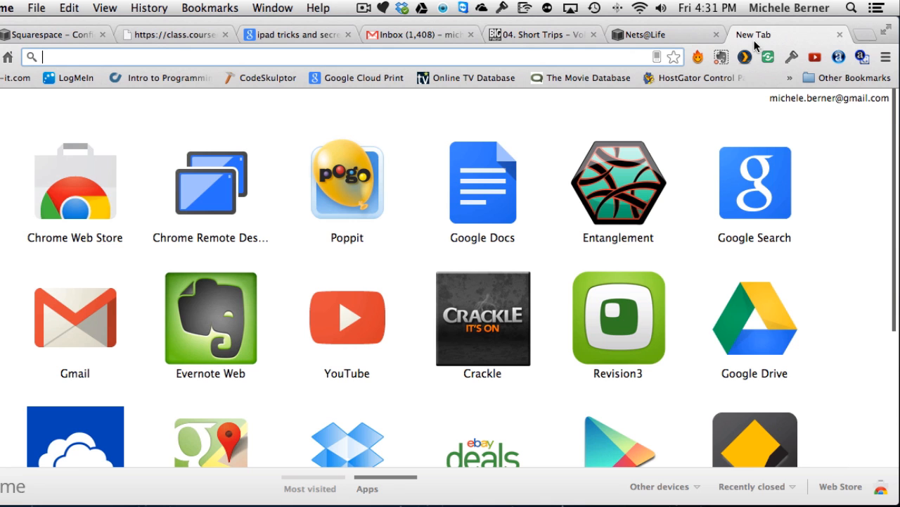
pyautogui.moveTo(819, 111)
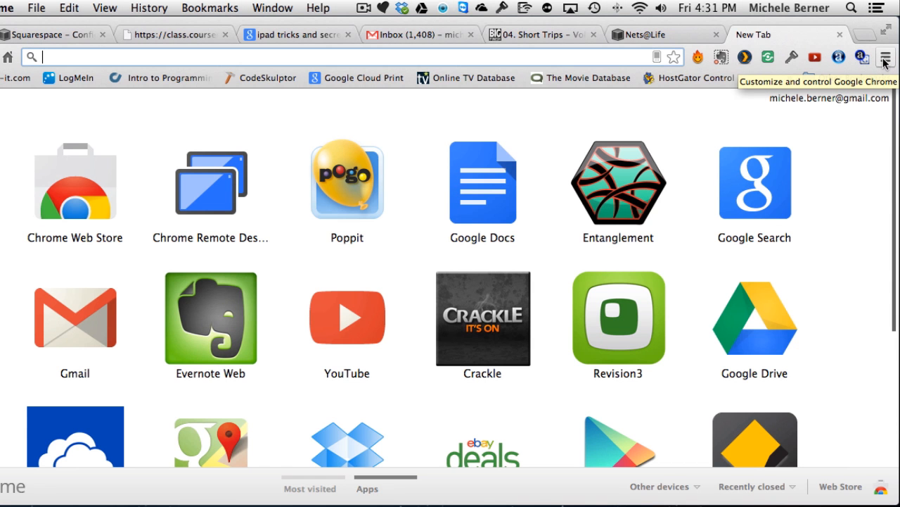
# Reach Chrome's advanced settings from the main menu's Settings page
pyautogui.click(887, 55)
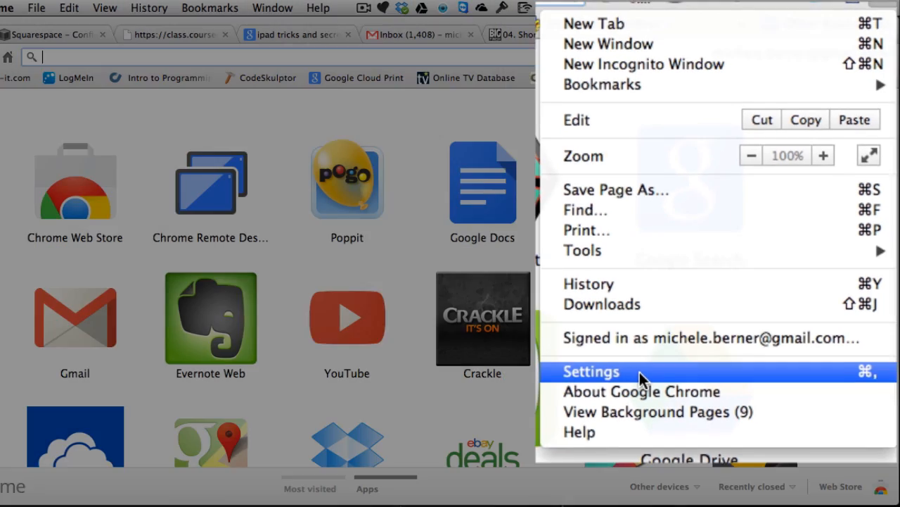
pyautogui.click(591, 372)
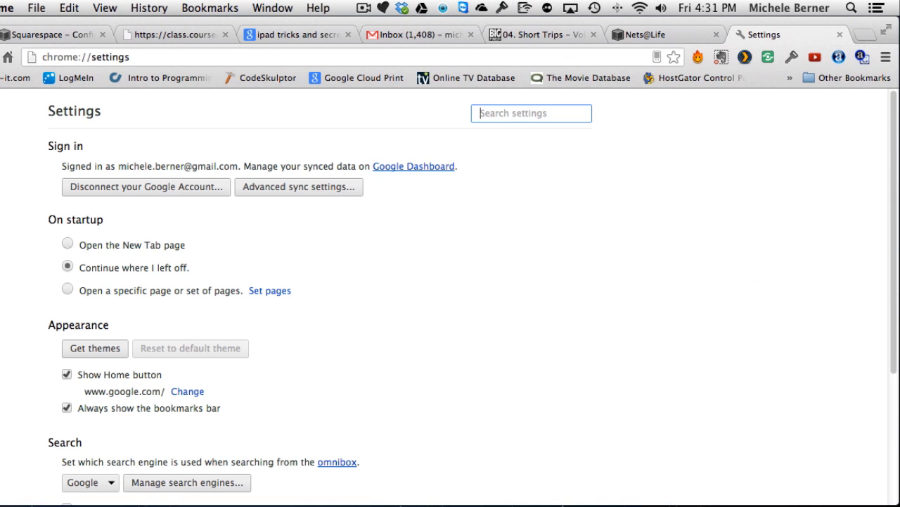
pyautogui.scroll(-3)
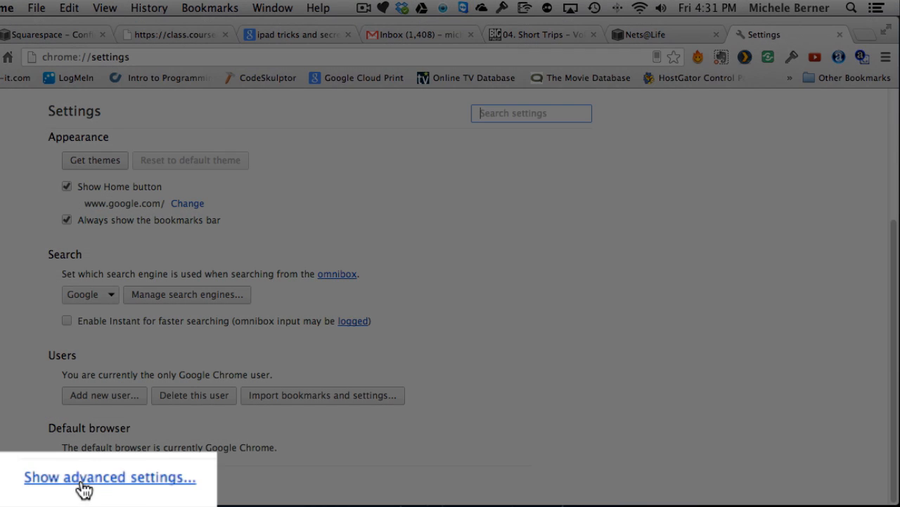
pyautogui.click(109, 479)
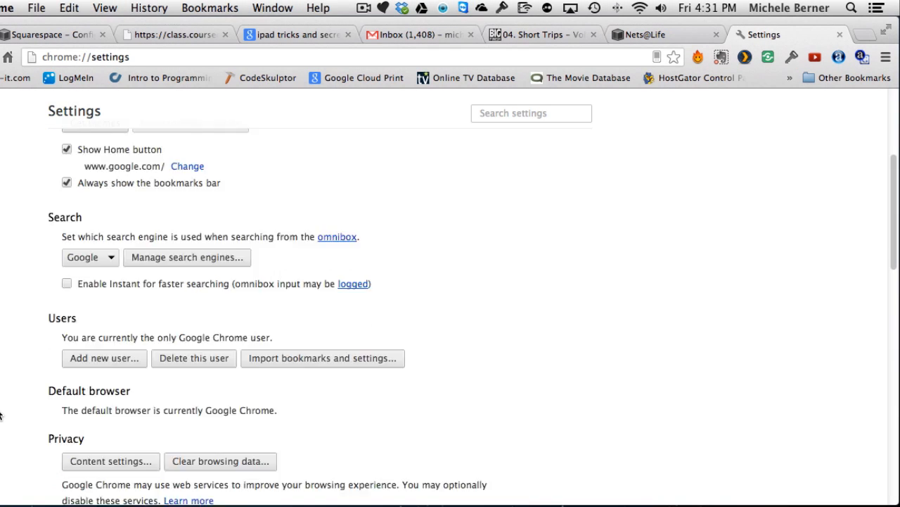
pyautogui.scroll(-3)
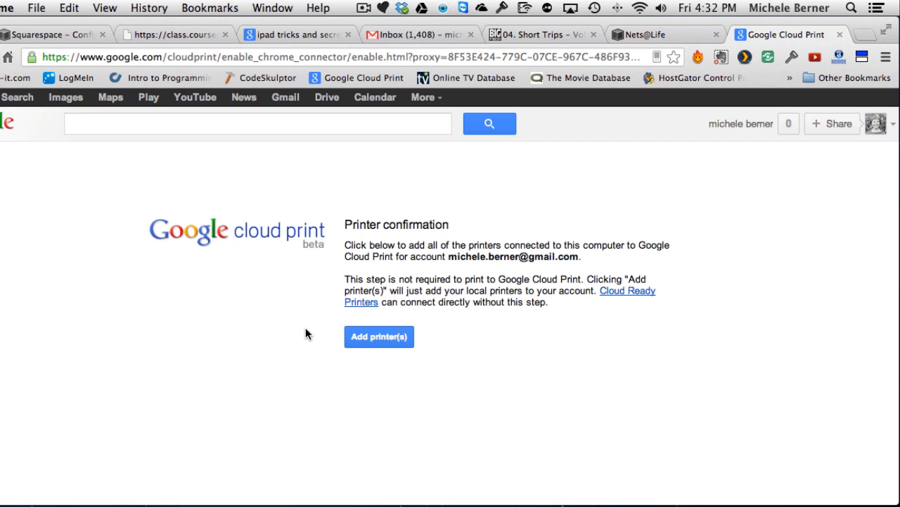
pyautogui.moveTo(281, 343)
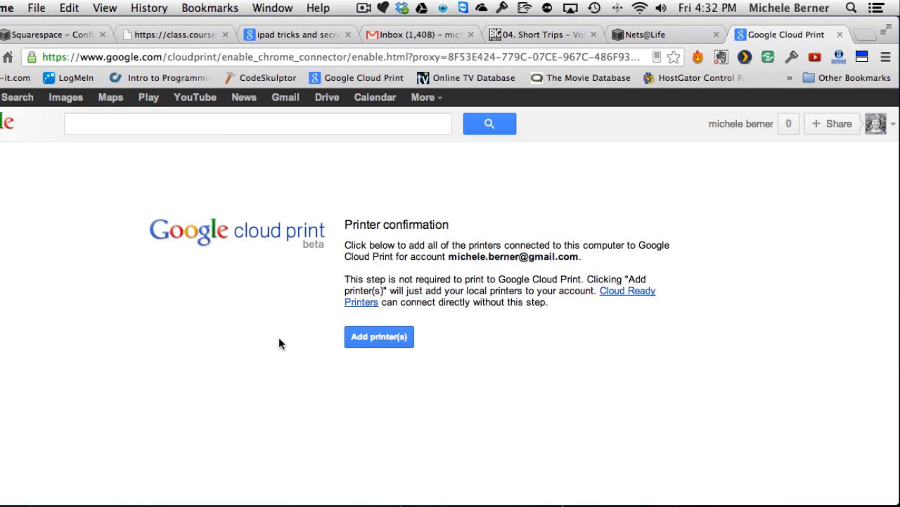
pyautogui.moveTo(391, 355)
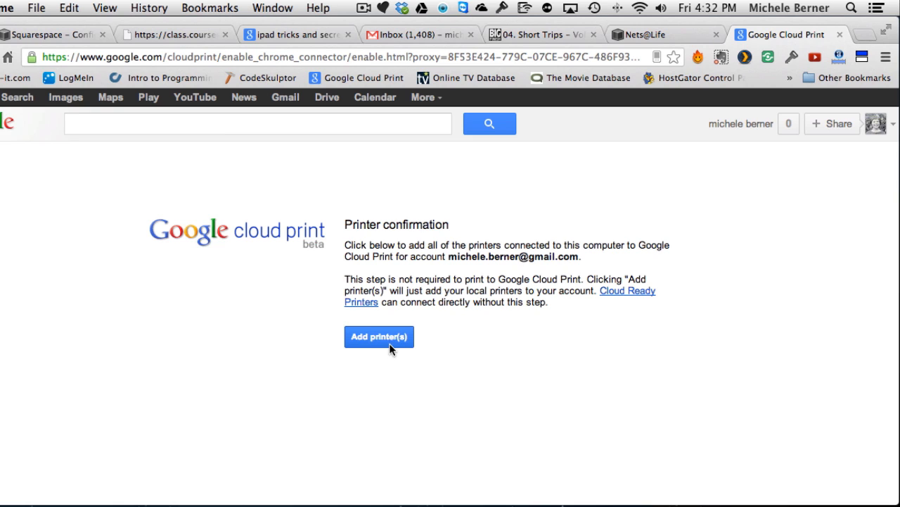
# Add this computer's printers to the Cloud Print account from the confirmation page
pyautogui.click(380, 336)
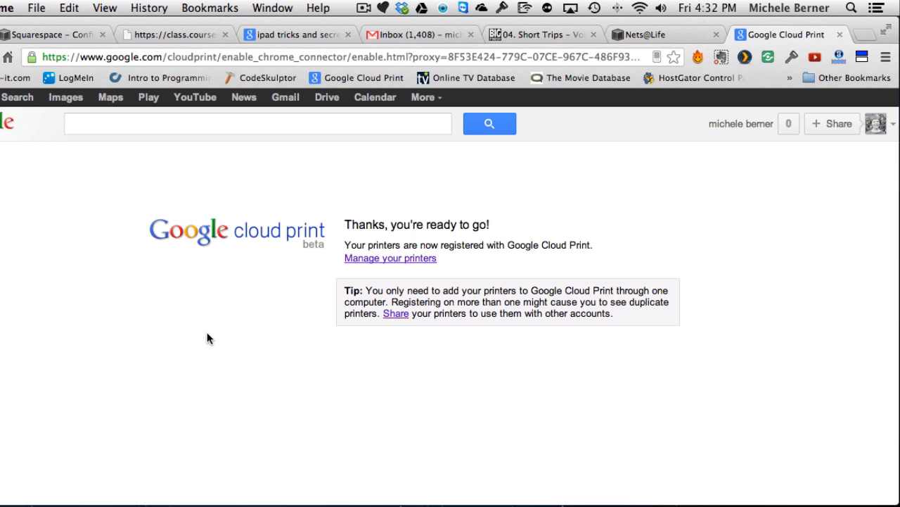
pyautogui.moveTo(373, 264)
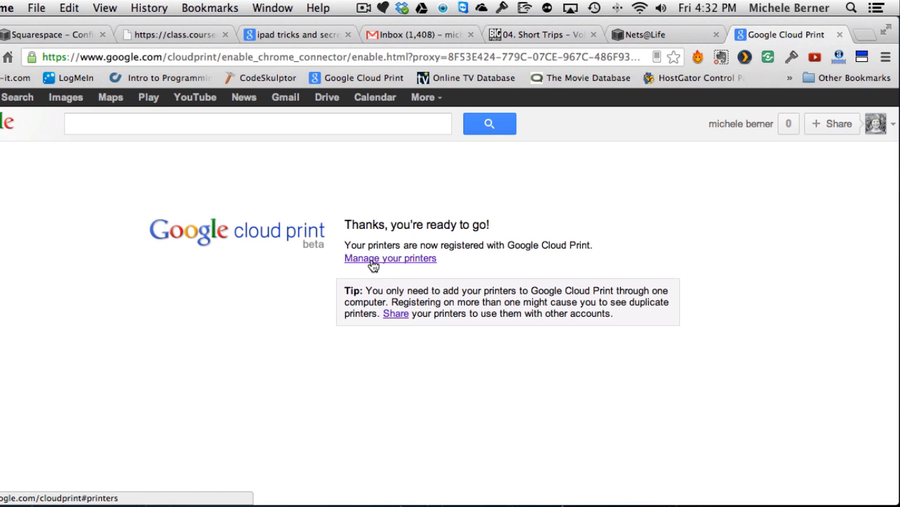
pyautogui.click(389, 258)
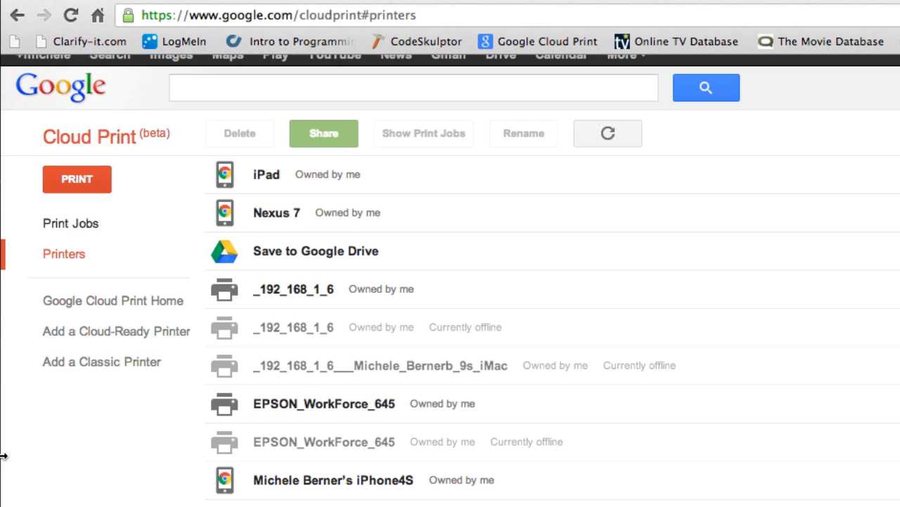
pyautogui.moveTo(36, 463)
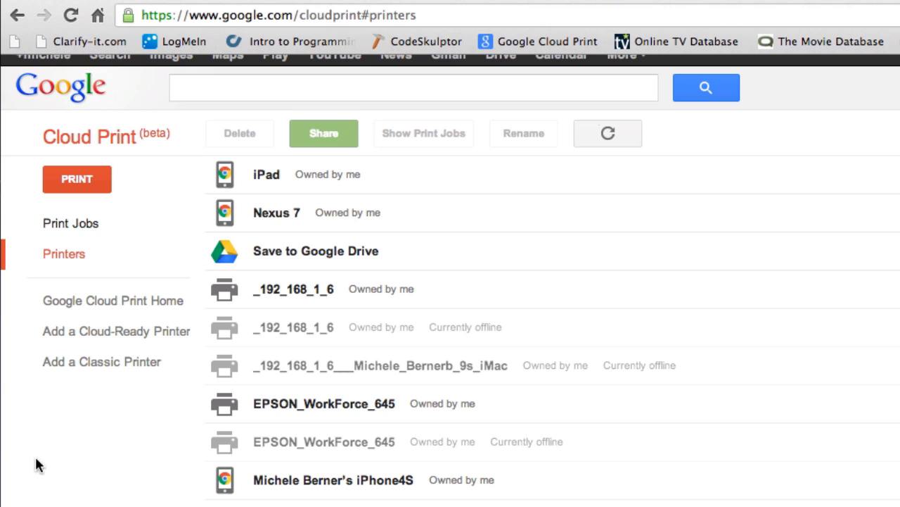
pyautogui.moveTo(315, 412)
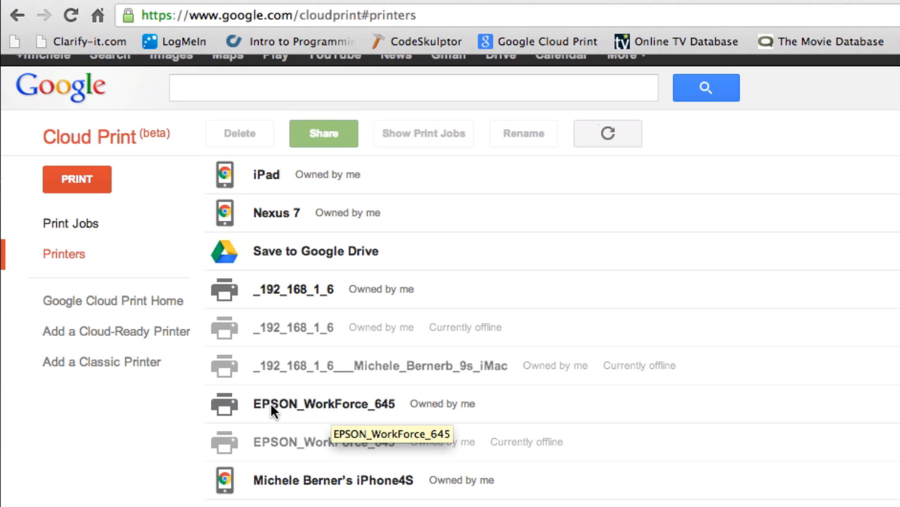
pyautogui.moveTo(307, 294)
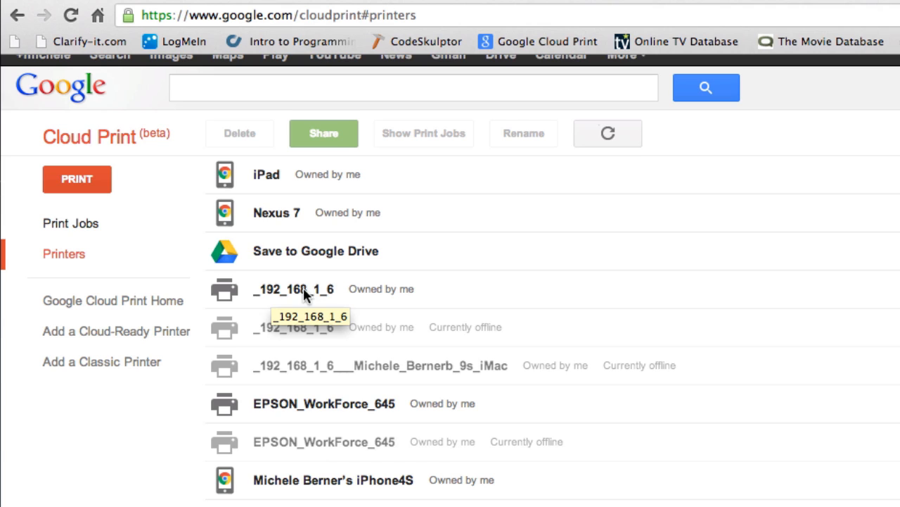
pyautogui.moveTo(270, 298)
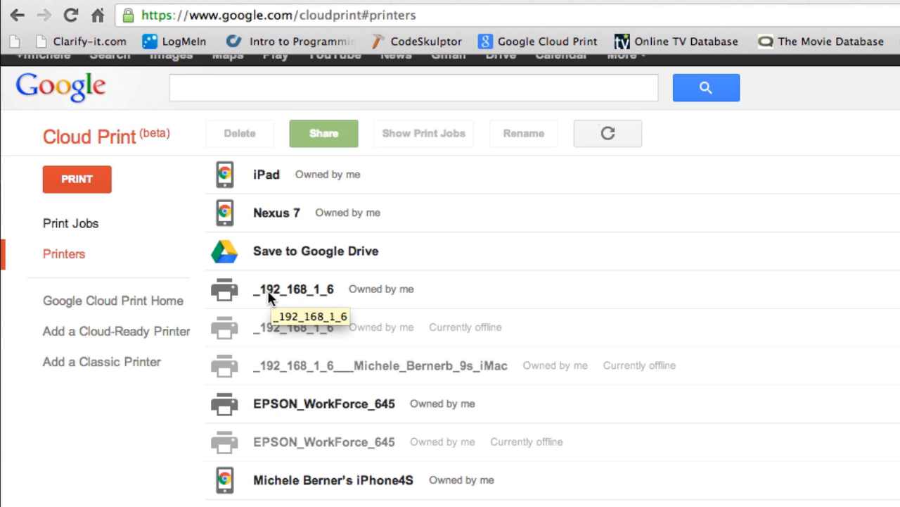
pyautogui.moveTo(301, 332)
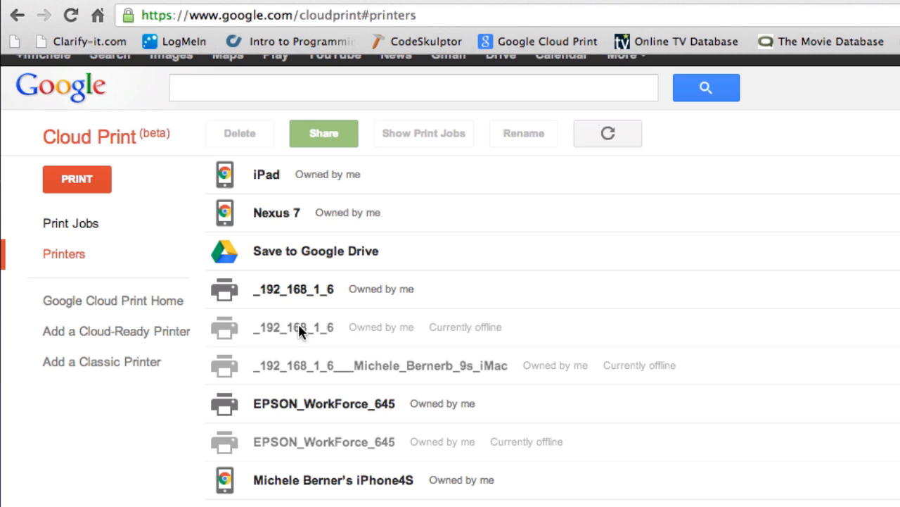
pyautogui.moveTo(296, 333)
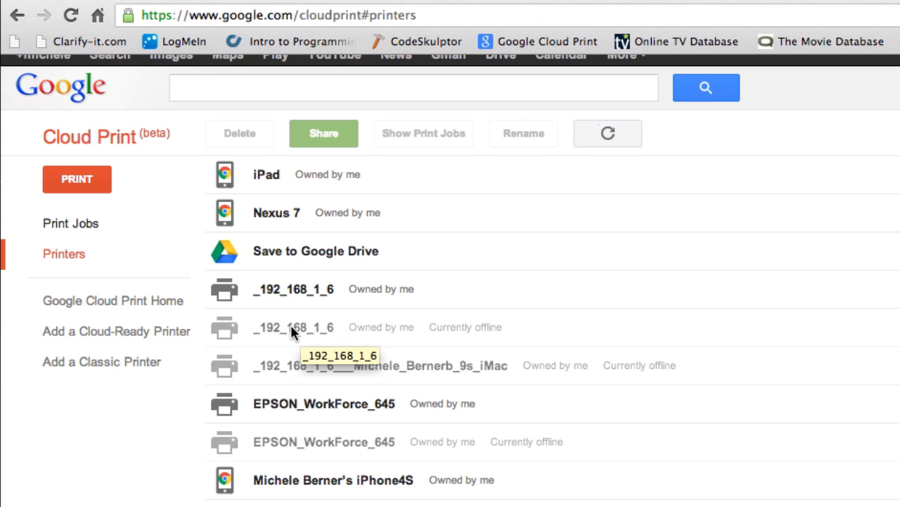
pyautogui.moveTo(293, 331)
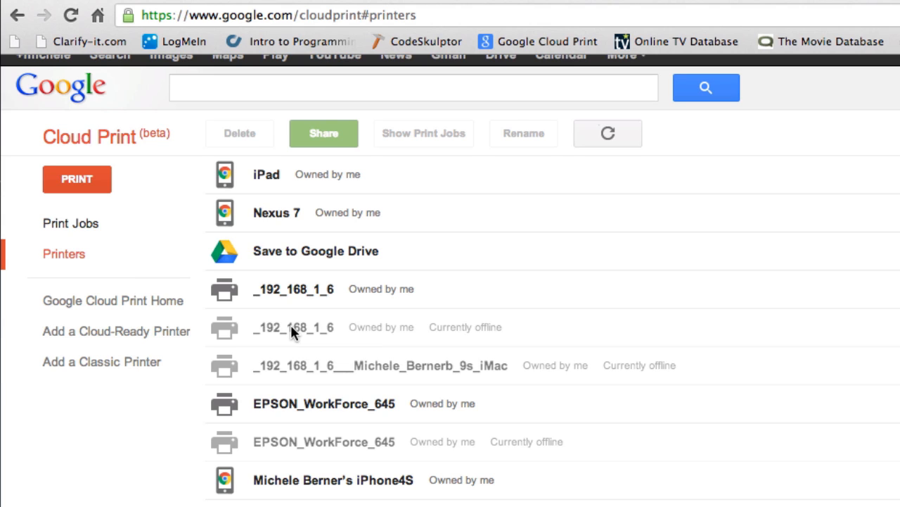
pyautogui.moveTo(273, 375)
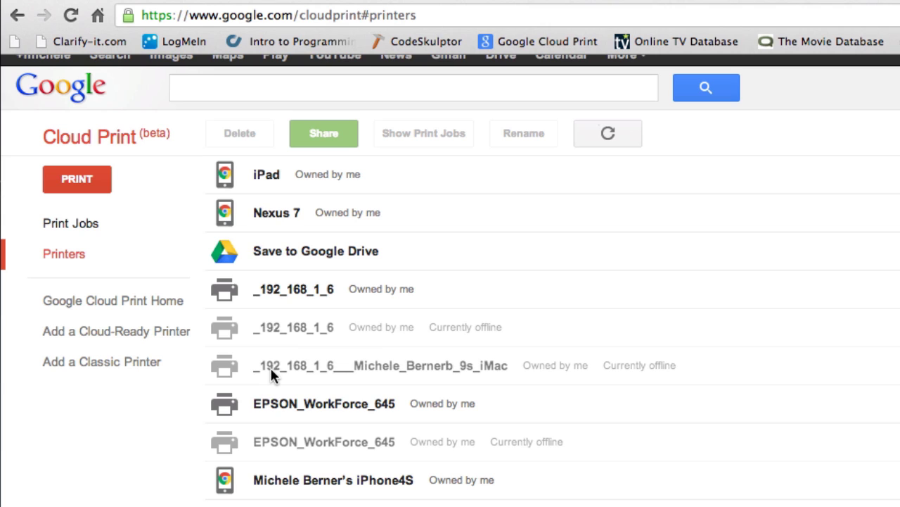
pyautogui.moveTo(272, 341)
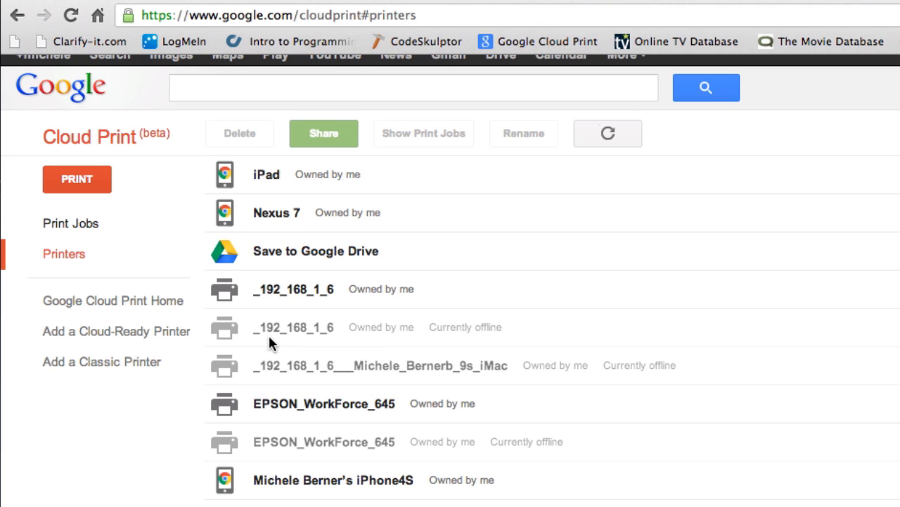
pyautogui.moveTo(288, 465)
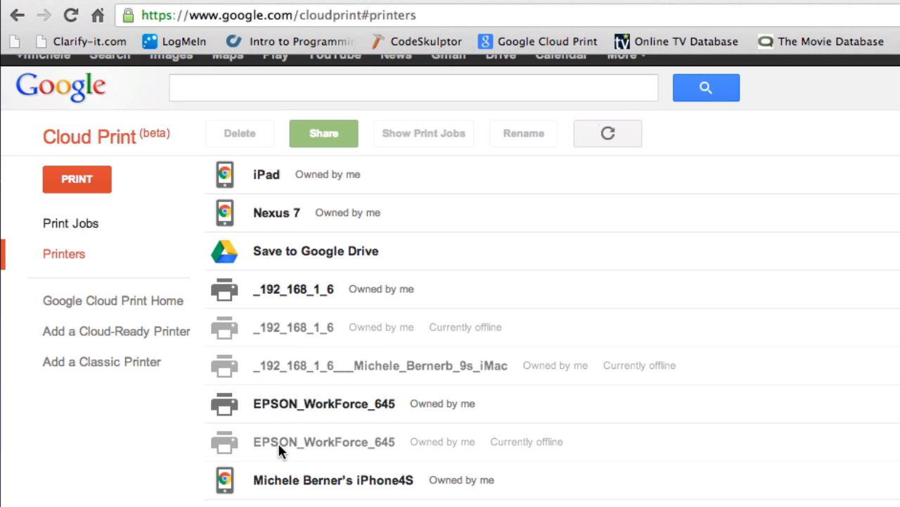
pyautogui.moveTo(285, 217)
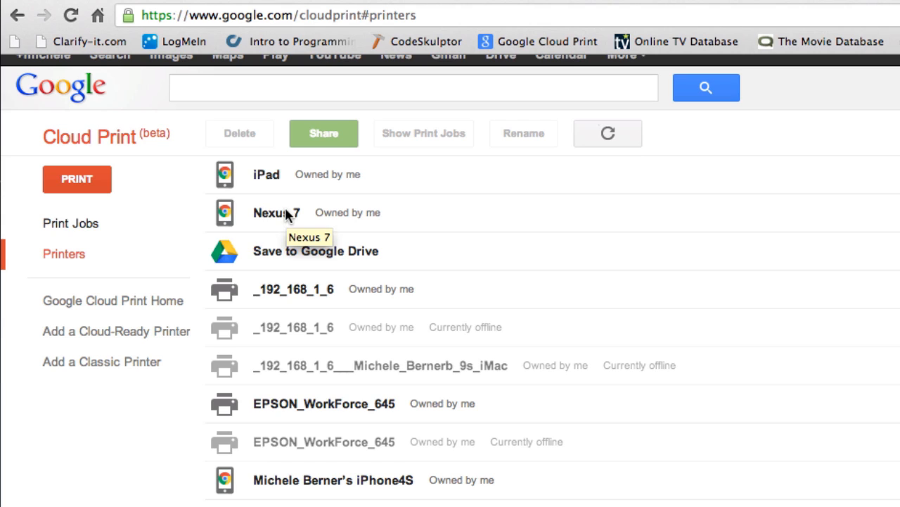
pyautogui.moveTo(256, 181)
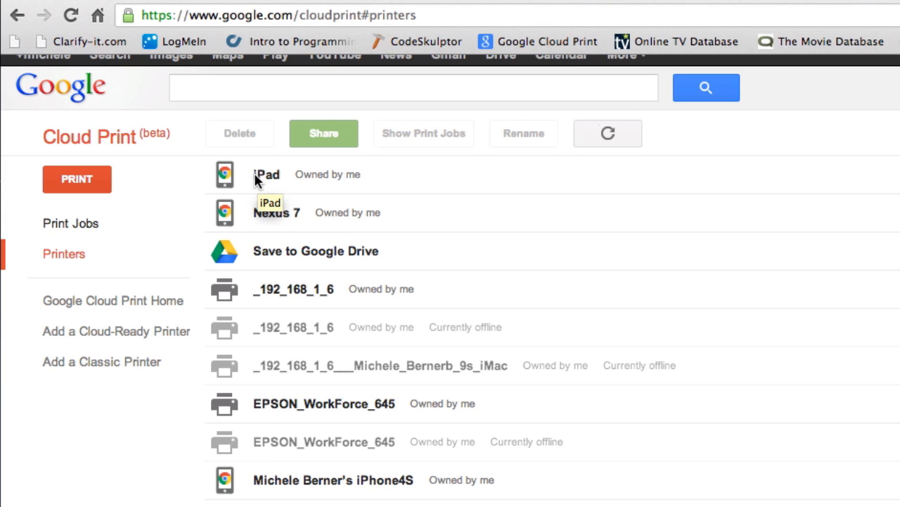
pyautogui.moveTo(266, 184)
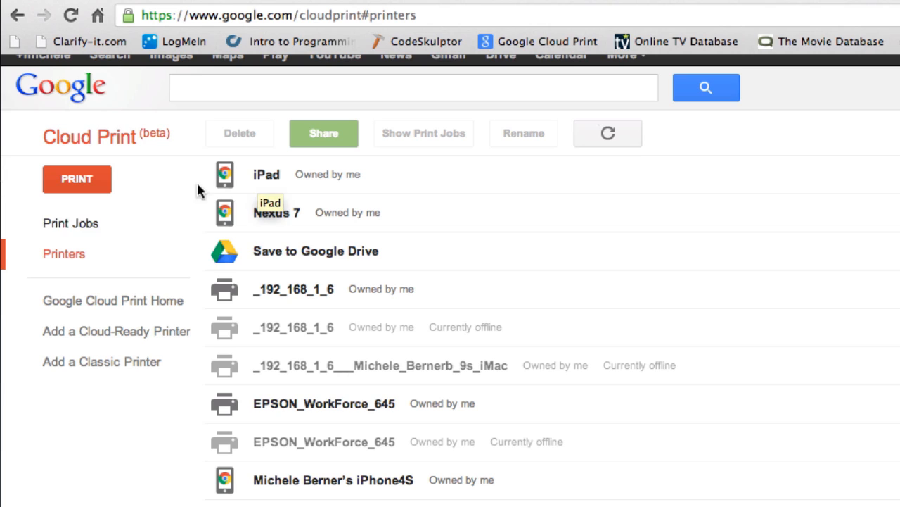
pyautogui.moveTo(272, 232)
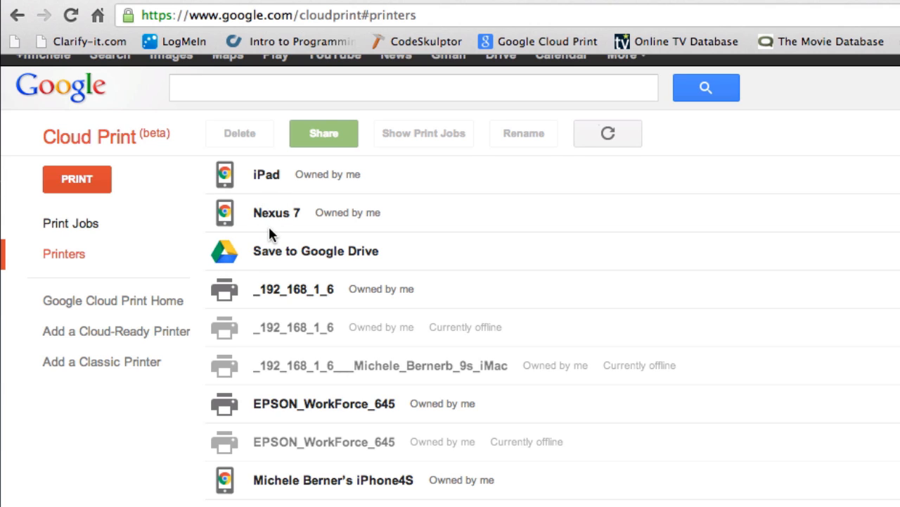
pyautogui.moveTo(246, 443)
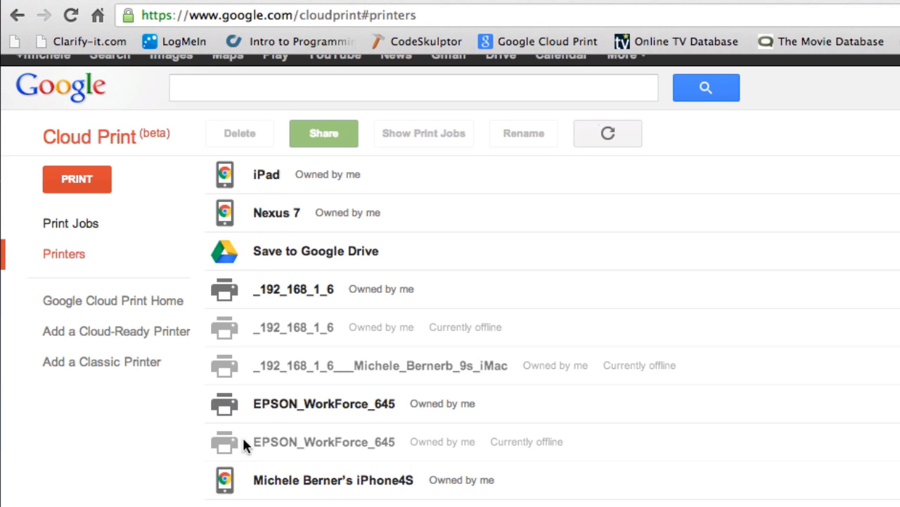
pyautogui.moveTo(308, 486)
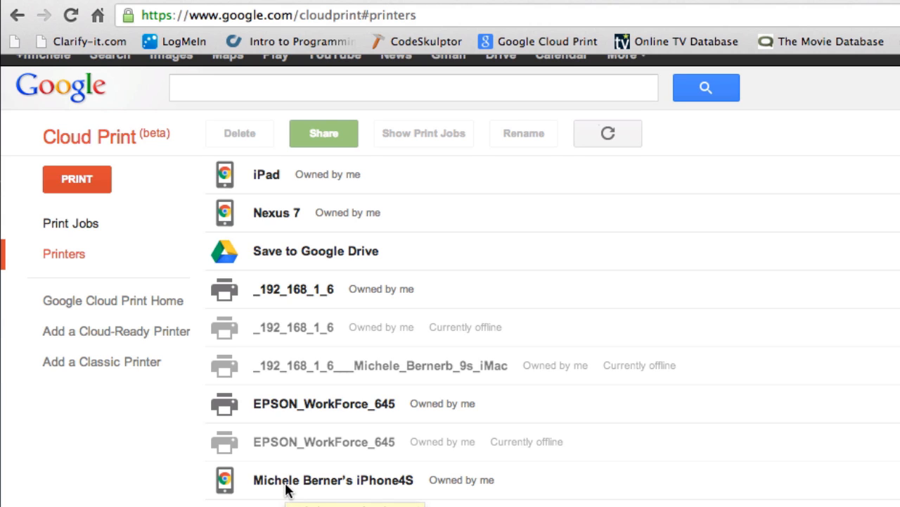
pyautogui.moveTo(292, 256)
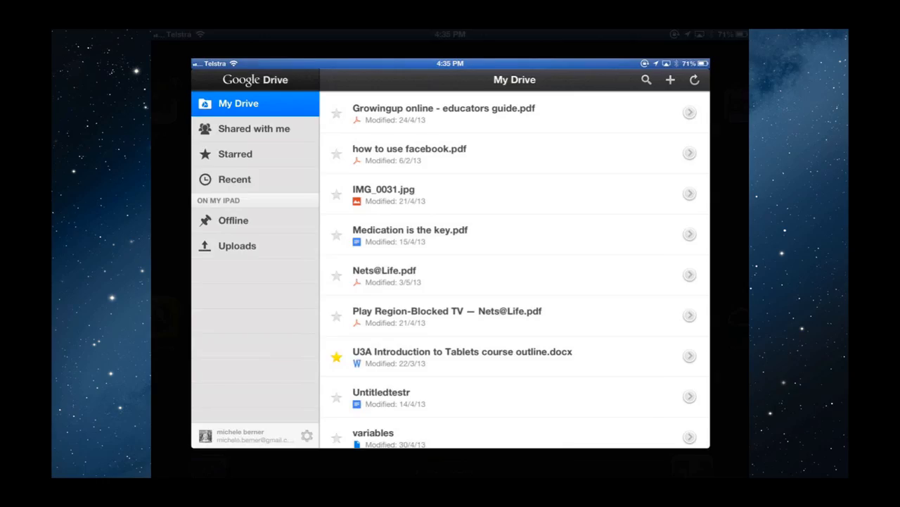
# Leave Drive, view technologyfueled.com in Chrome on the iPad and show the browser menu
pyautogui.press('home')
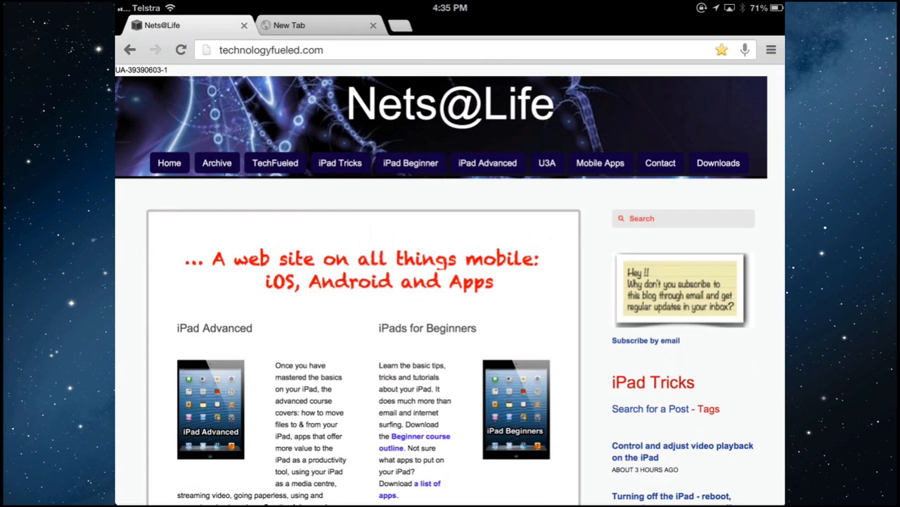
pyautogui.scroll(-3)
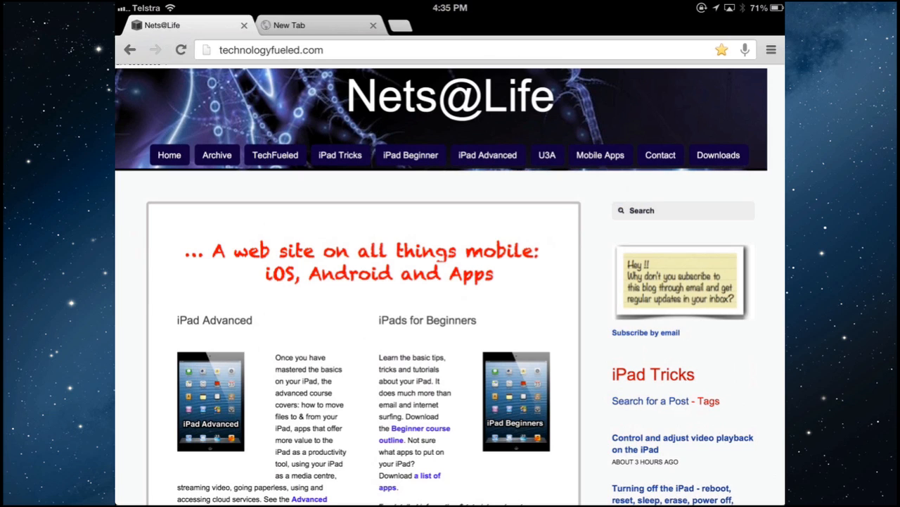
pyautogui.click(773, 49)
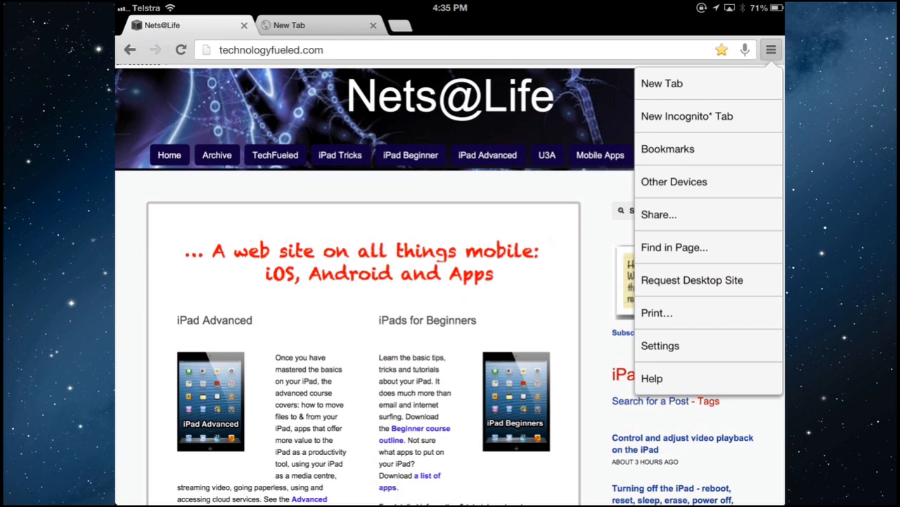
# Print the Nets@Life page to the Save to Google Drive printer as a PDF
pyautogui.click(655, 313)
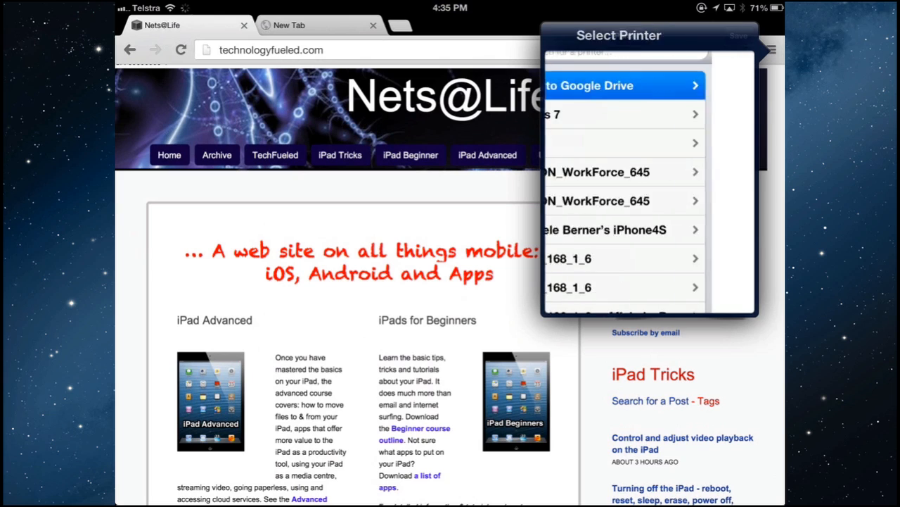
pyautogui.click(619, 86)
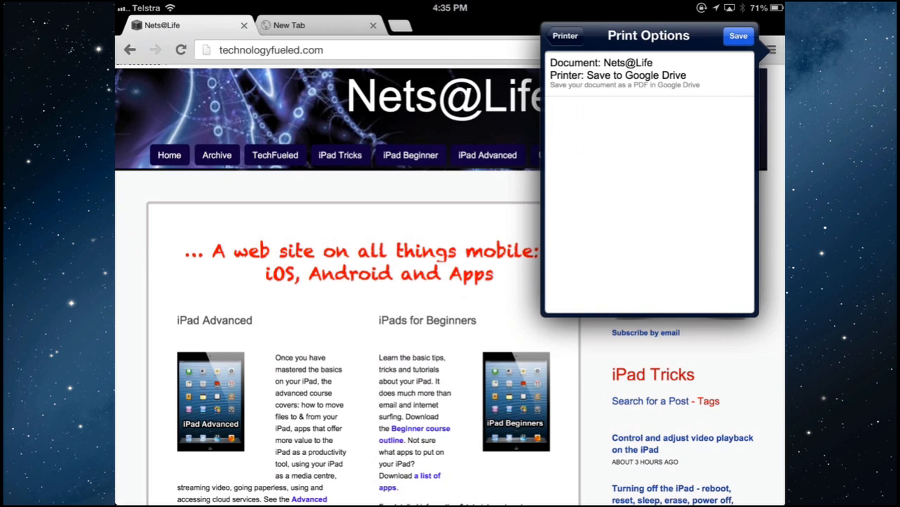
pyautogui.click(740, 36)
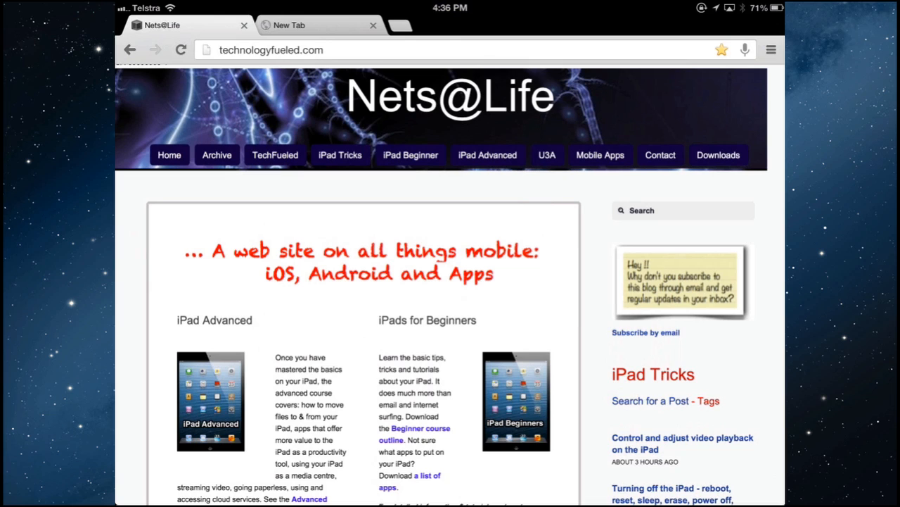
# Start printing the Nets@Life page again and choose a physical printer
pyautogui.click(771, 49)
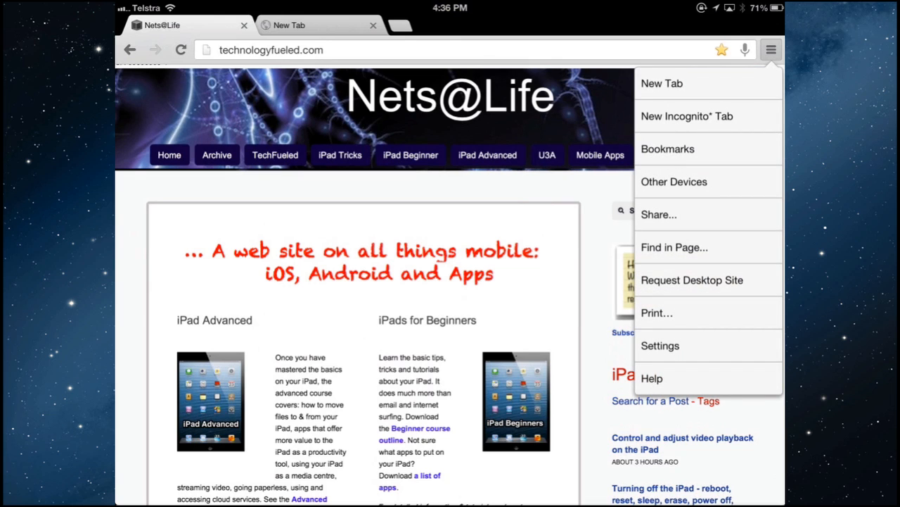
pyautogui.click(656, 313)
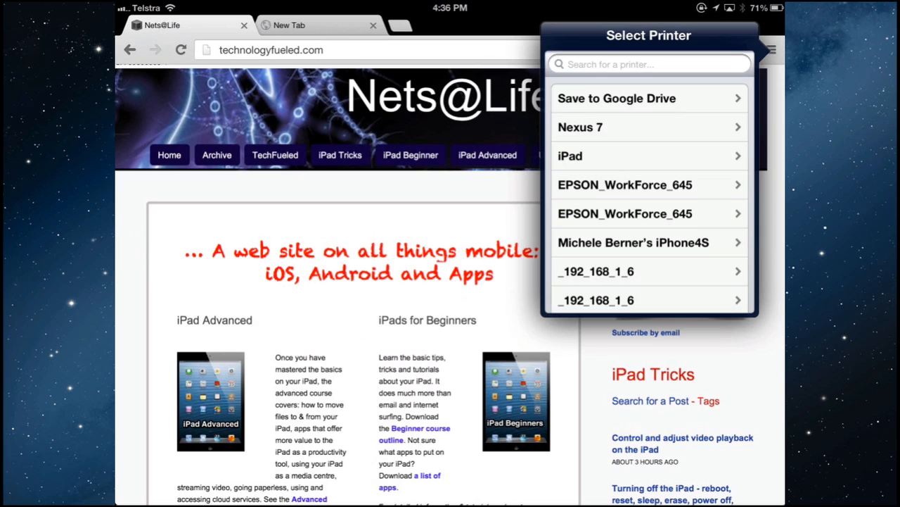
pyautogui.scroll(-3)
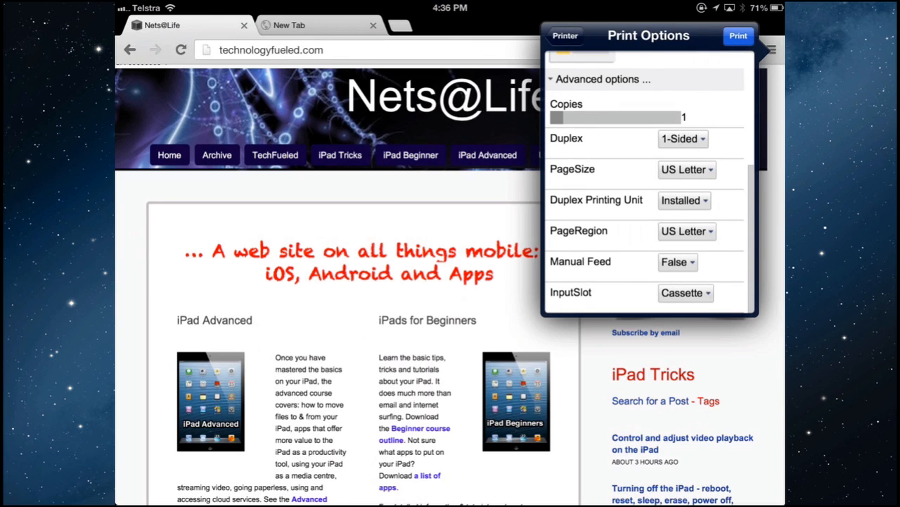
# Set PageSize and PageRegion to A4 in Advanced options and send the page to the printer
pyautogui.click(684, 168)
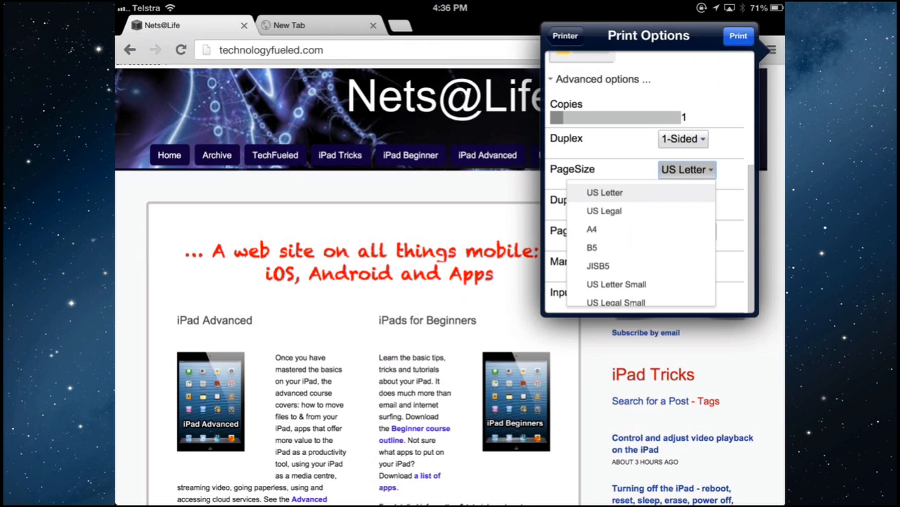
pyautogui.click(591, 228)
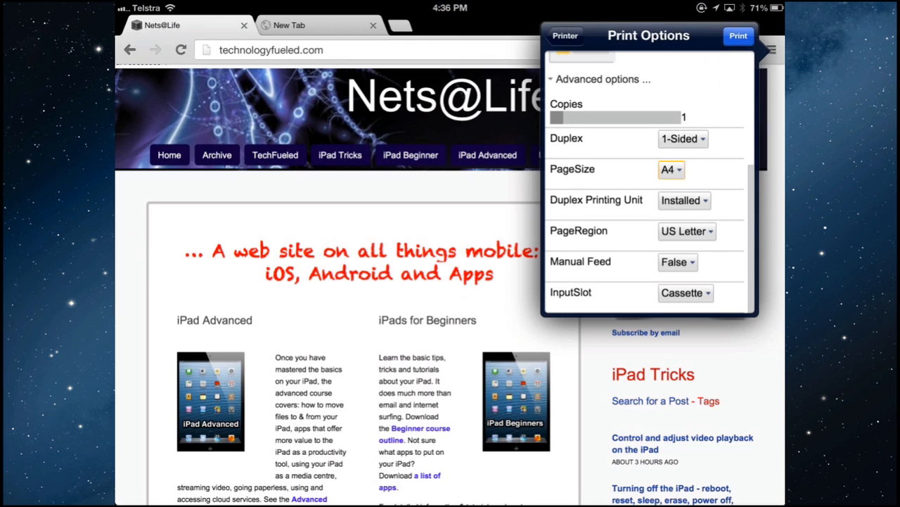
pyautogui.click(687, 231)
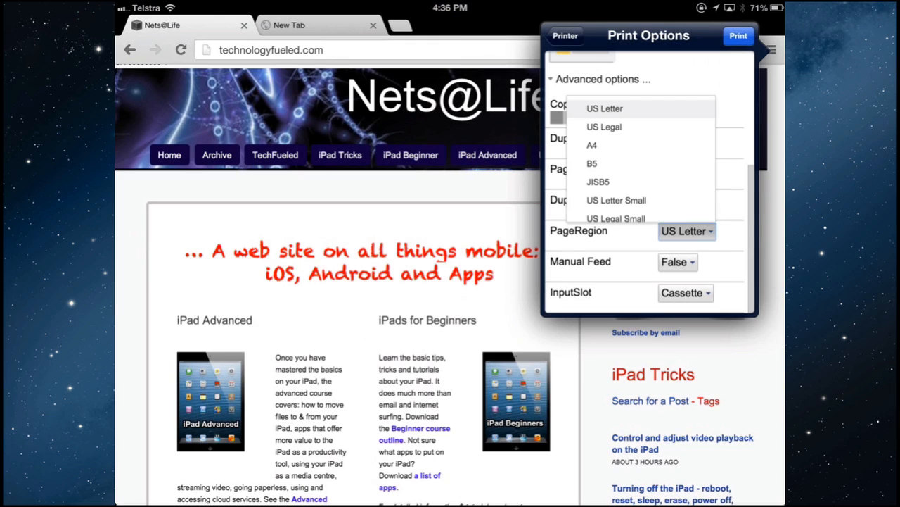
pyautogui.click(591, 145)
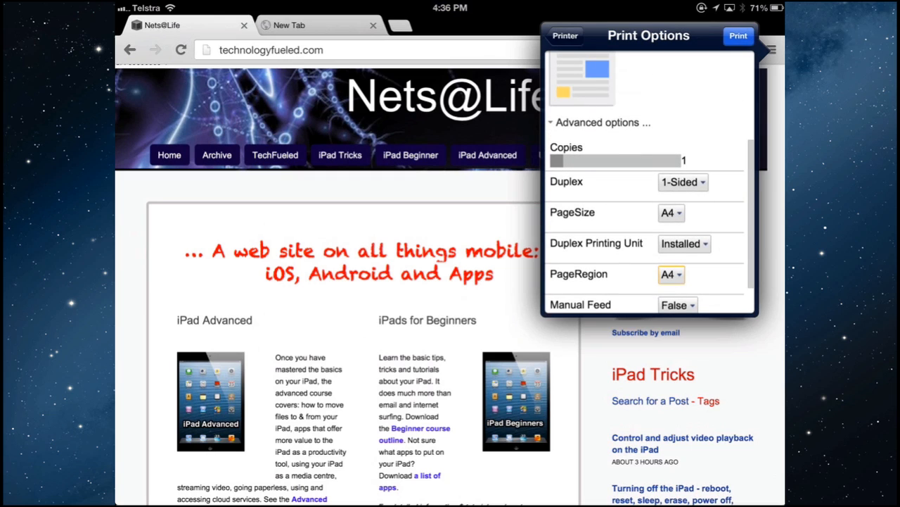
pyautogui.click(738, 37)
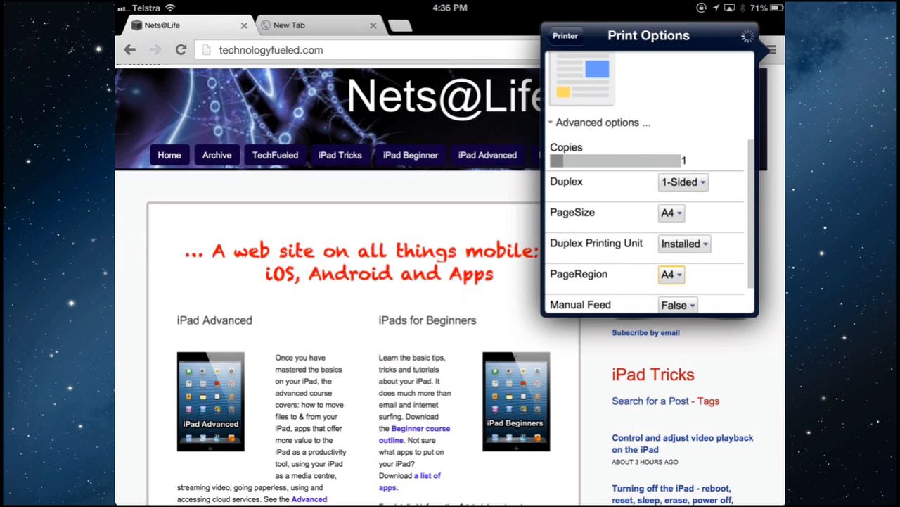